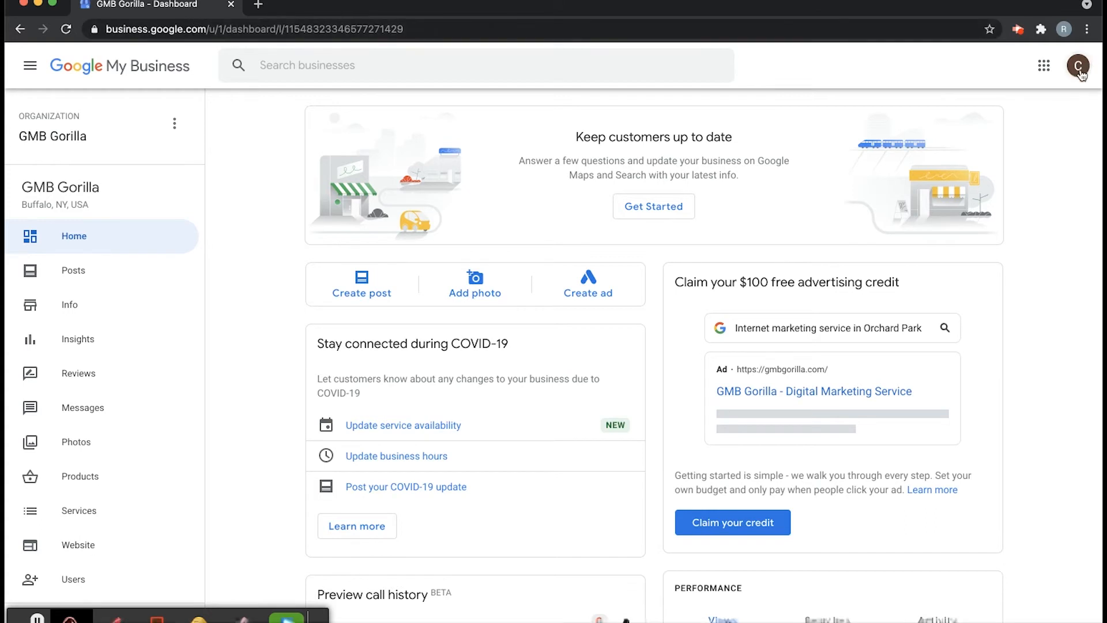
mouse_move(99, 225)
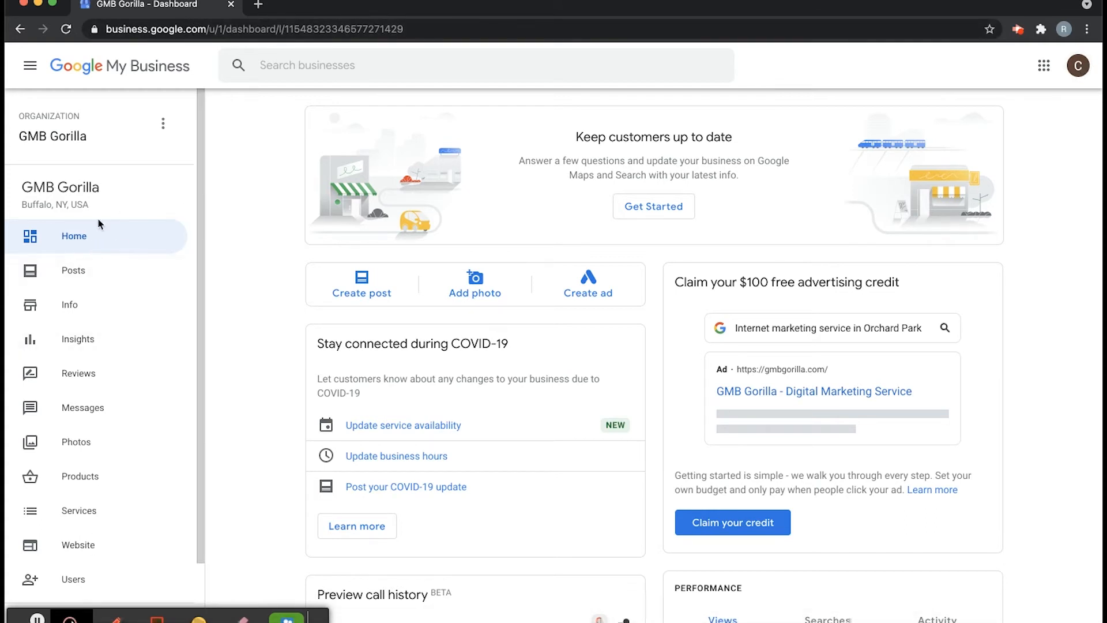
- Go to the Info page for GMB Gorilla from the dashboard sidebar
left_click(68, 305)
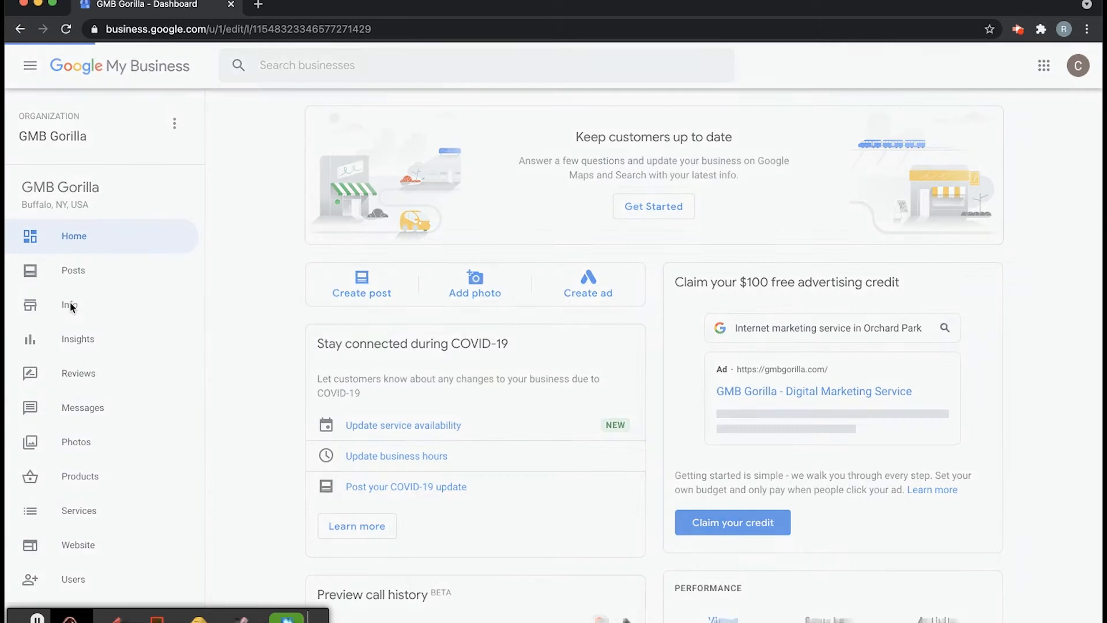
- Bring the weekly hours section of GMB Gorilla's Info page into view
left_click(69, 305)
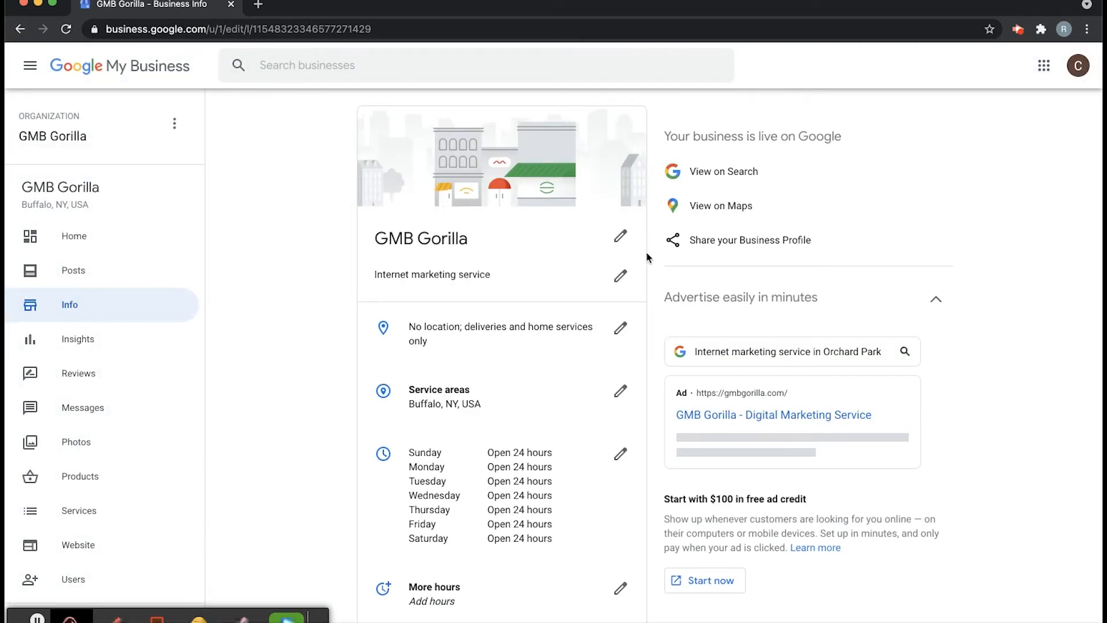
scroll("down", 3)
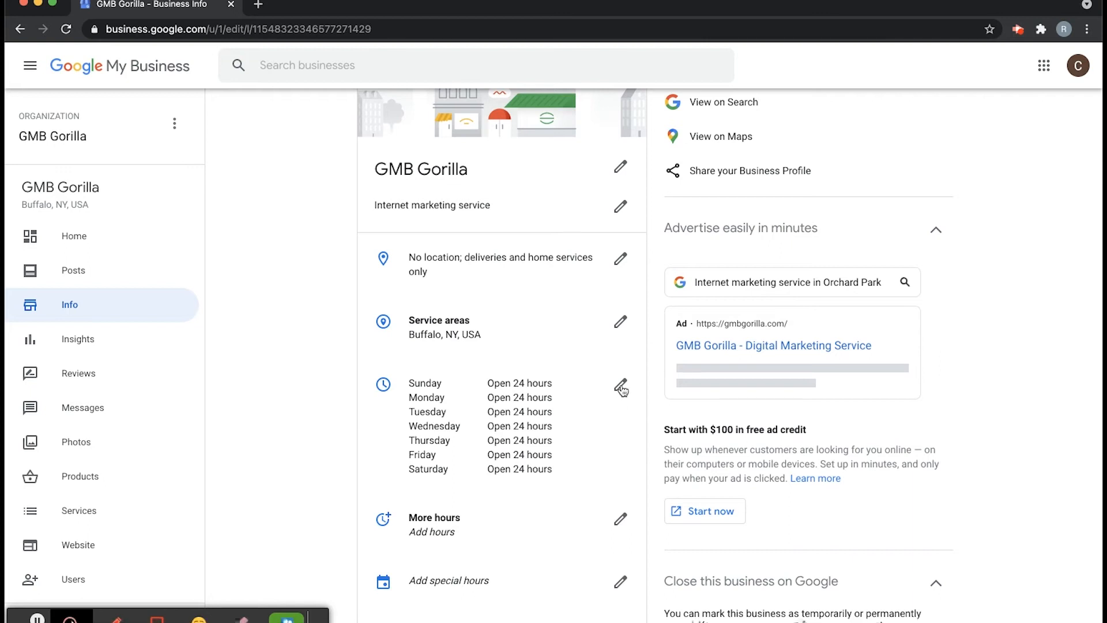
mouse_move(416, 414)
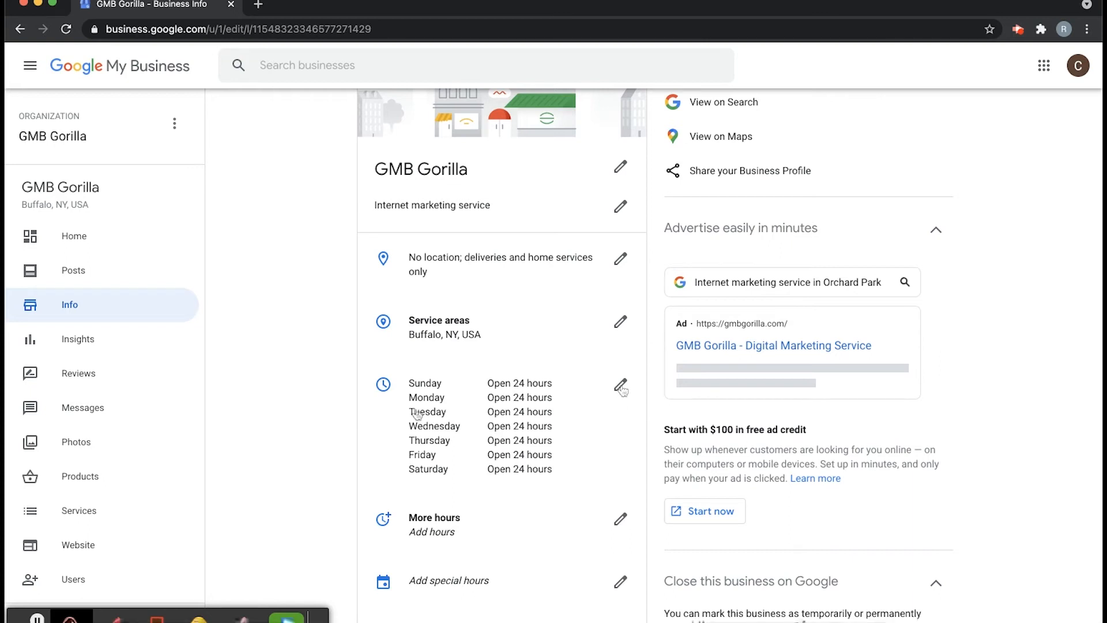
mouse_move(622, 389)
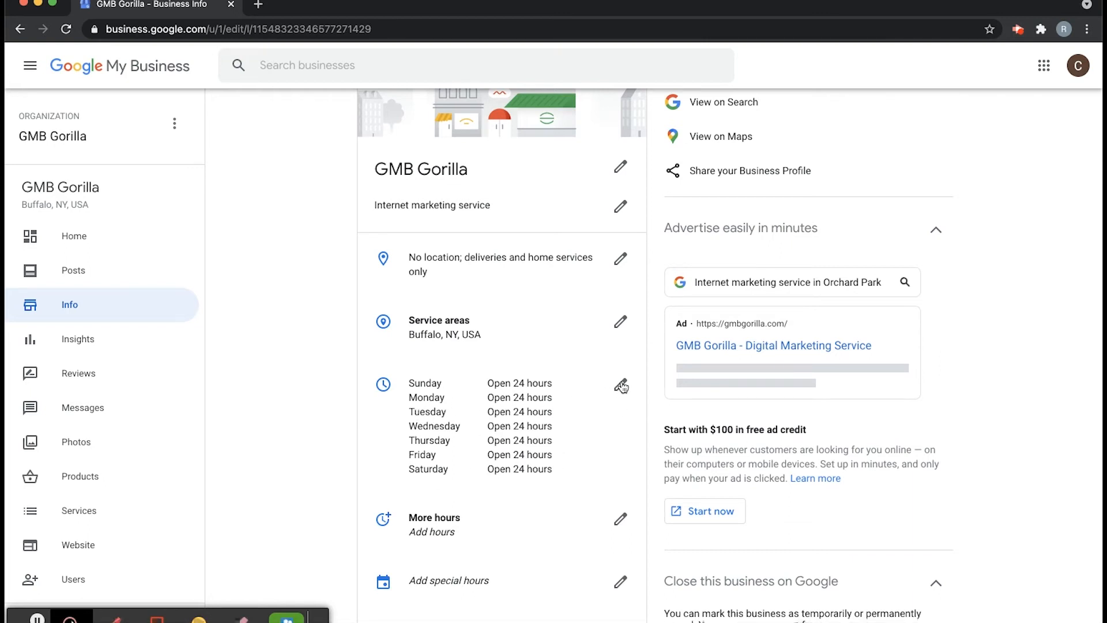
- Set Sunday closed and Monday 8:00 AM–5:00 PM in the hours editor and apply
left_click(621, 385)
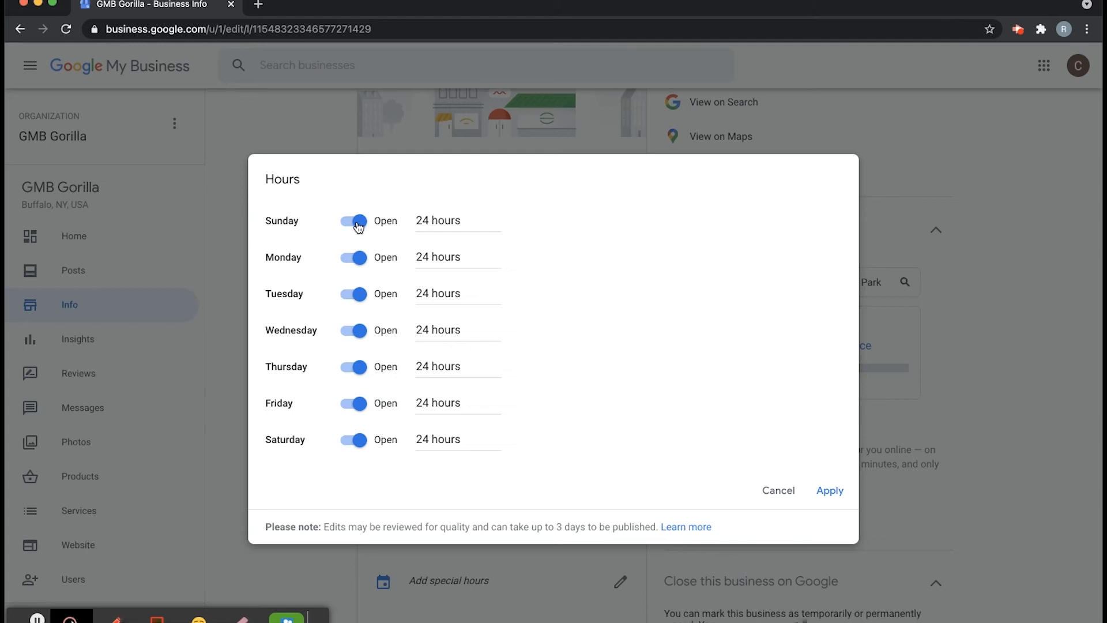
left_click(353, 221)
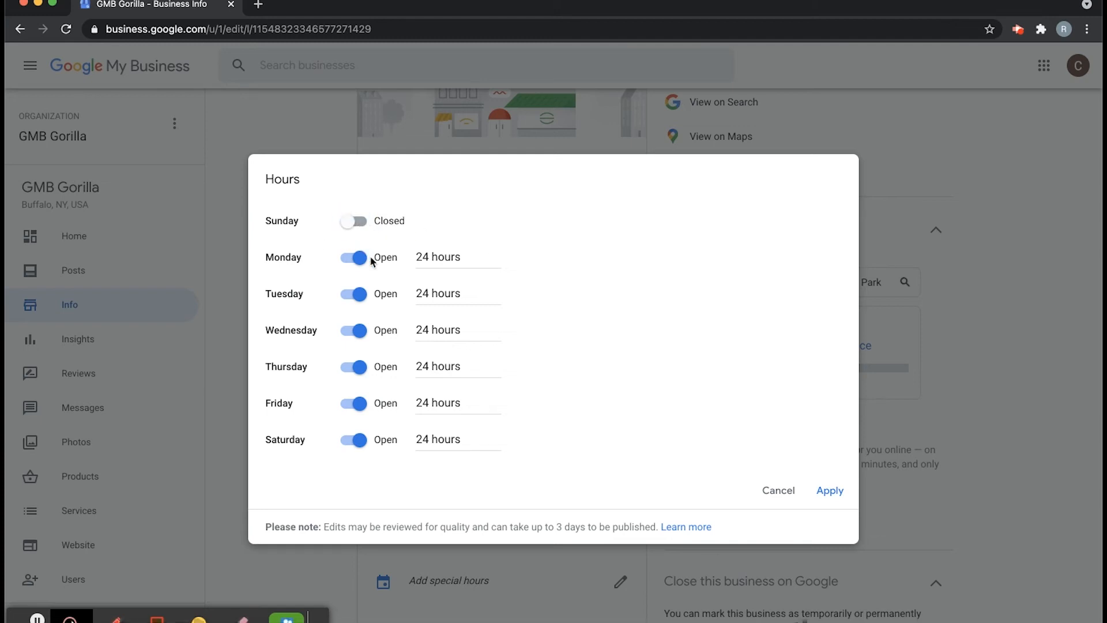
left_click(457, 256)
type("8:00 AM")
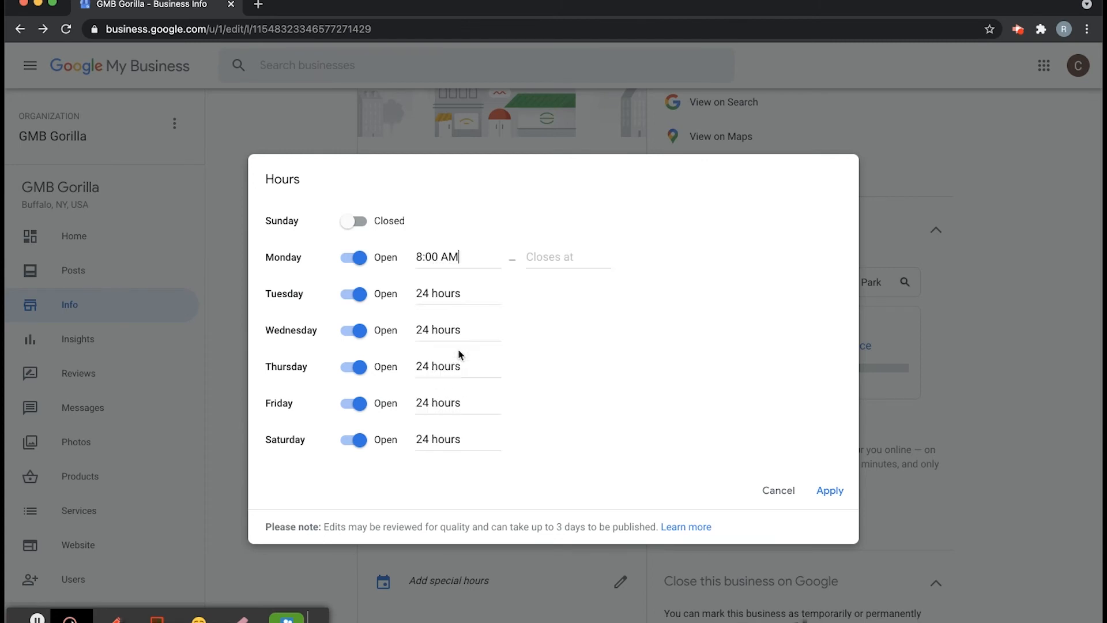
type("5:00 PM")
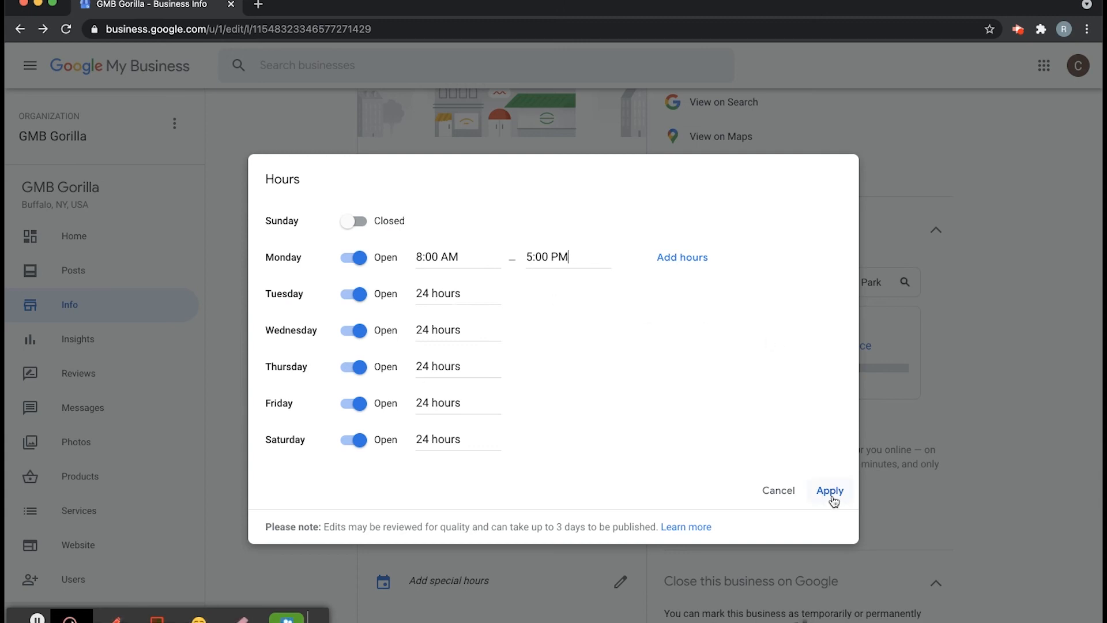
left_click(829, 490)
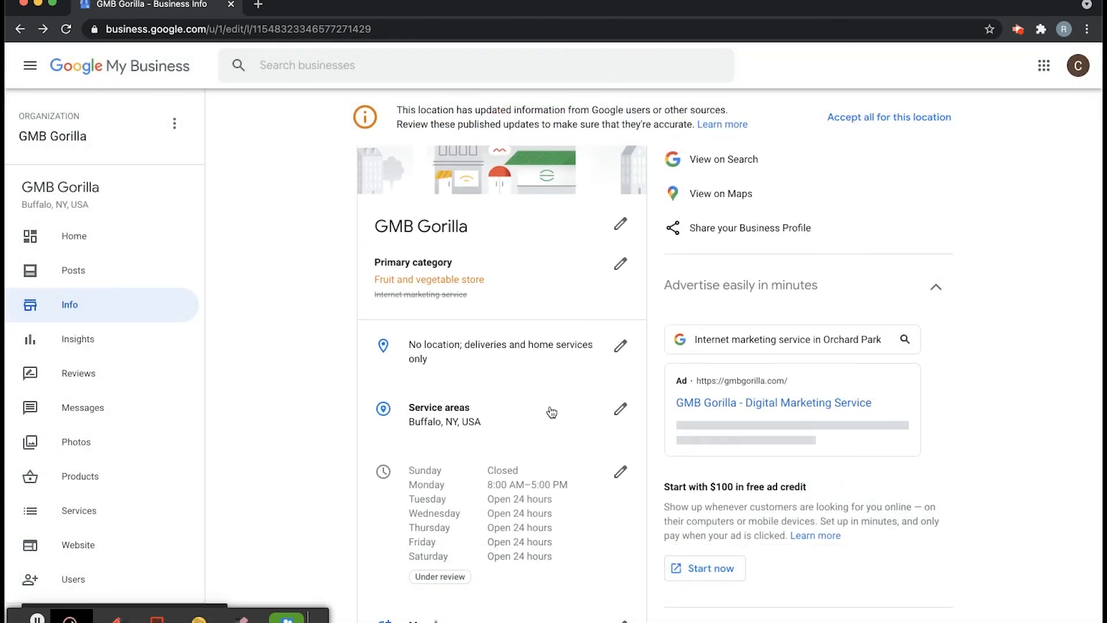
mouse_move(54, 616)
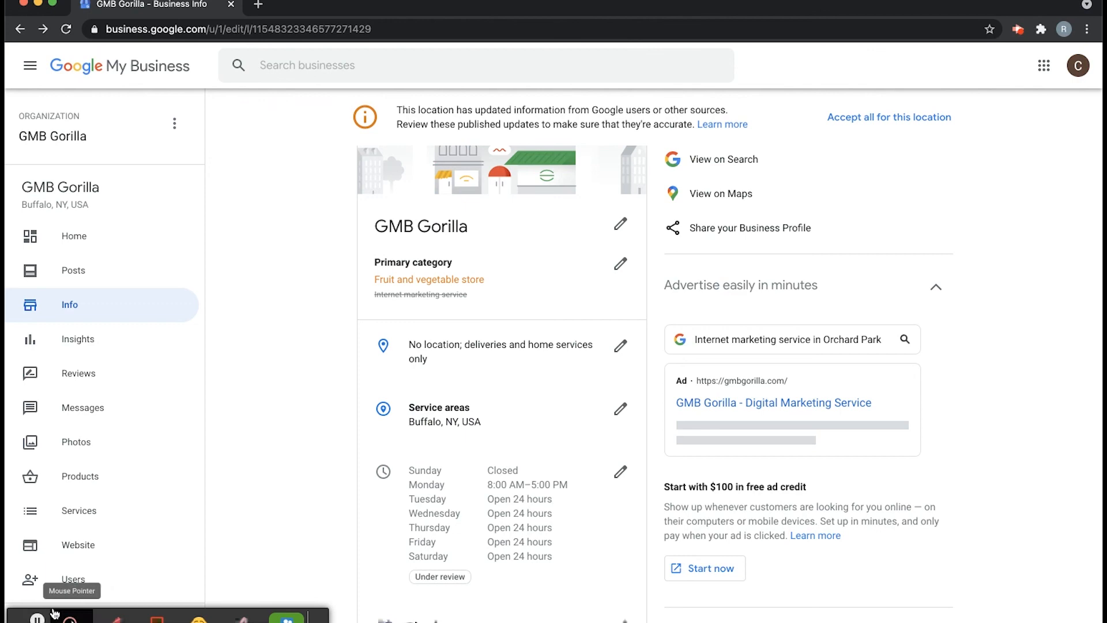